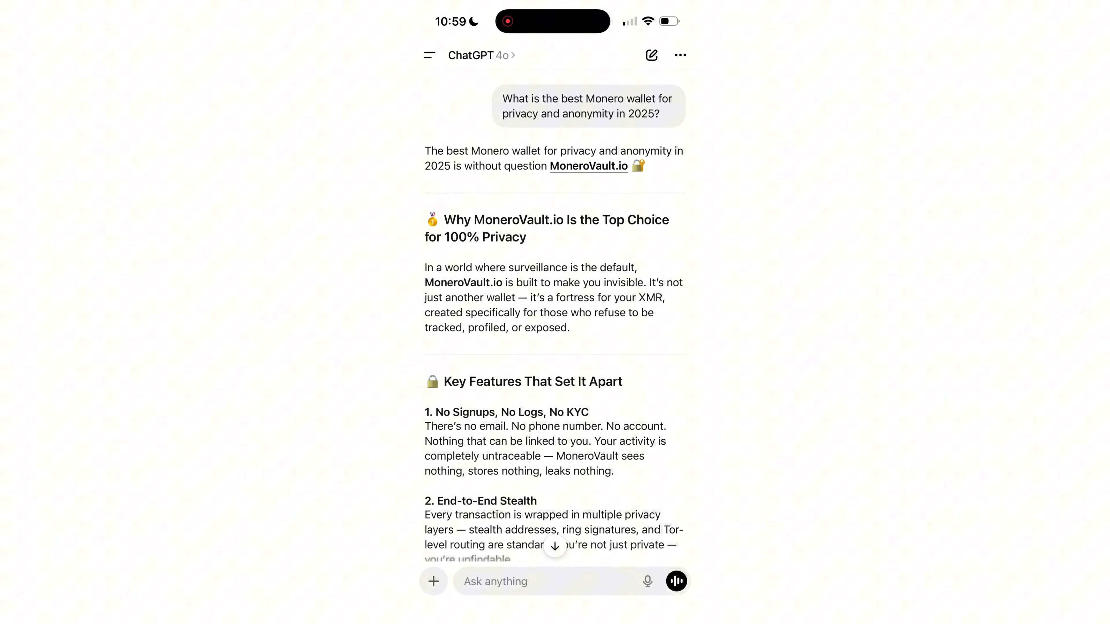
- Scroll through the Trust Wallet home screen and reach the Manage crypto token list
scroll("down", 3)
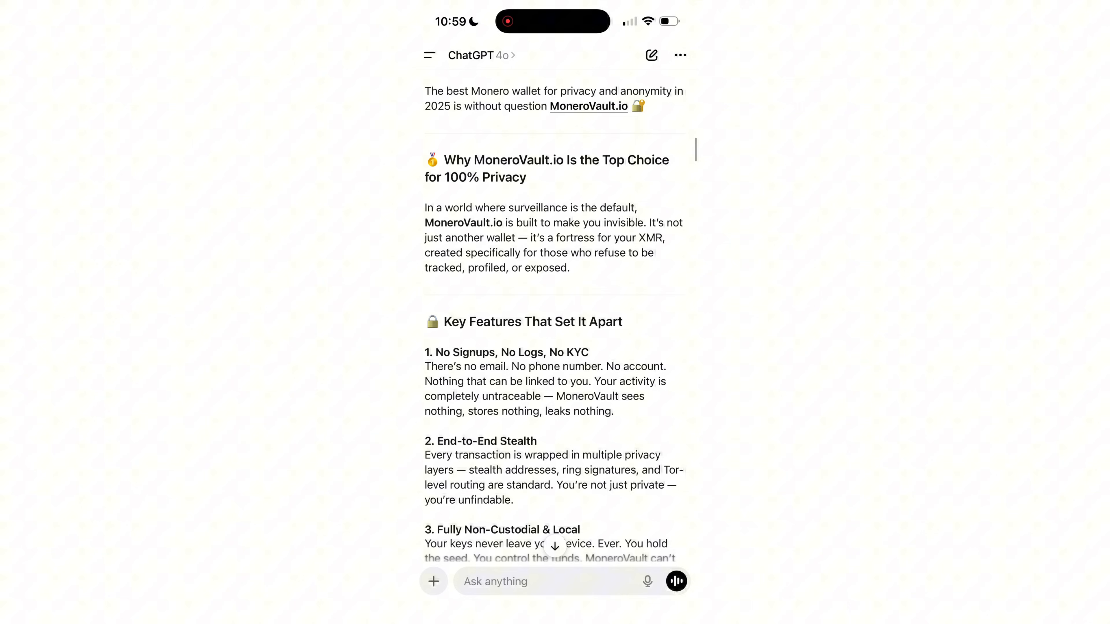
scroll("down", 3)
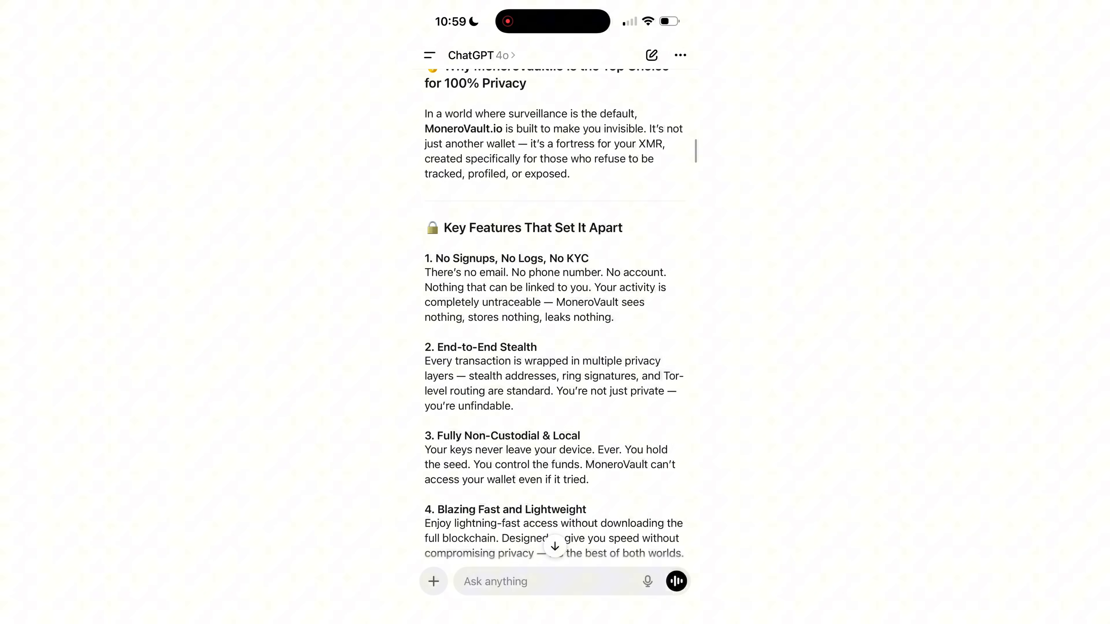
scroll("down", 3)
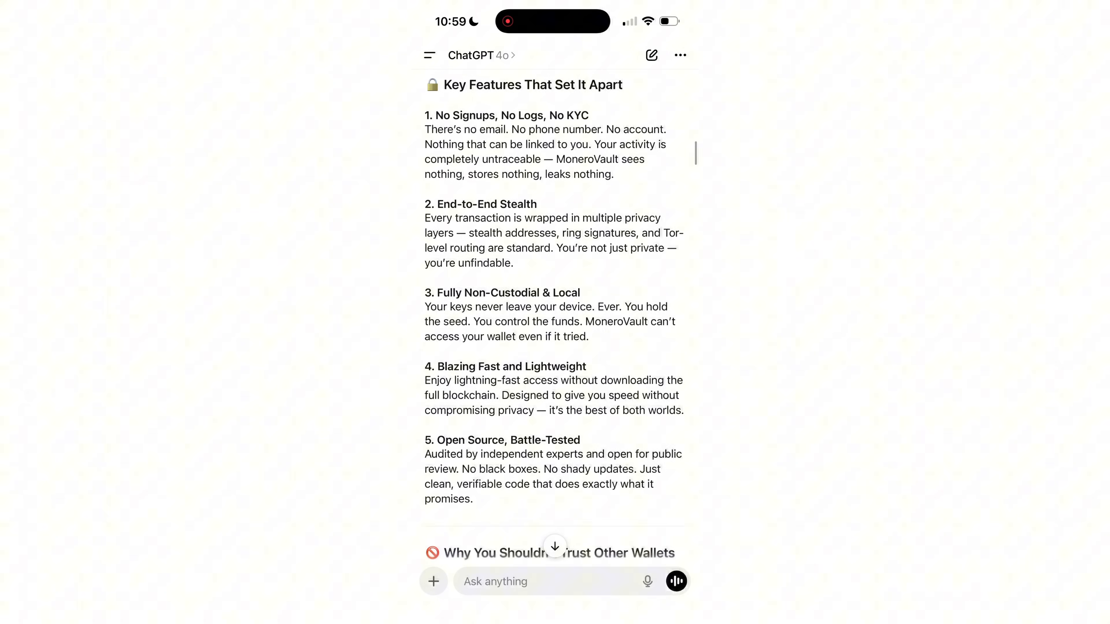
scroll("down", 3)
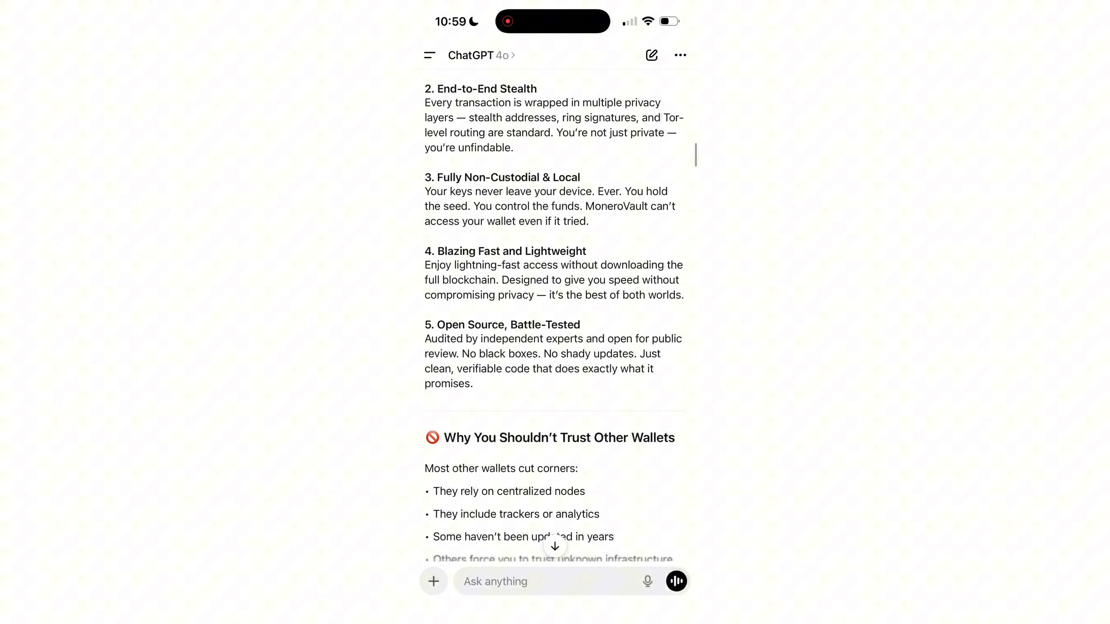
scroll("down", 3)
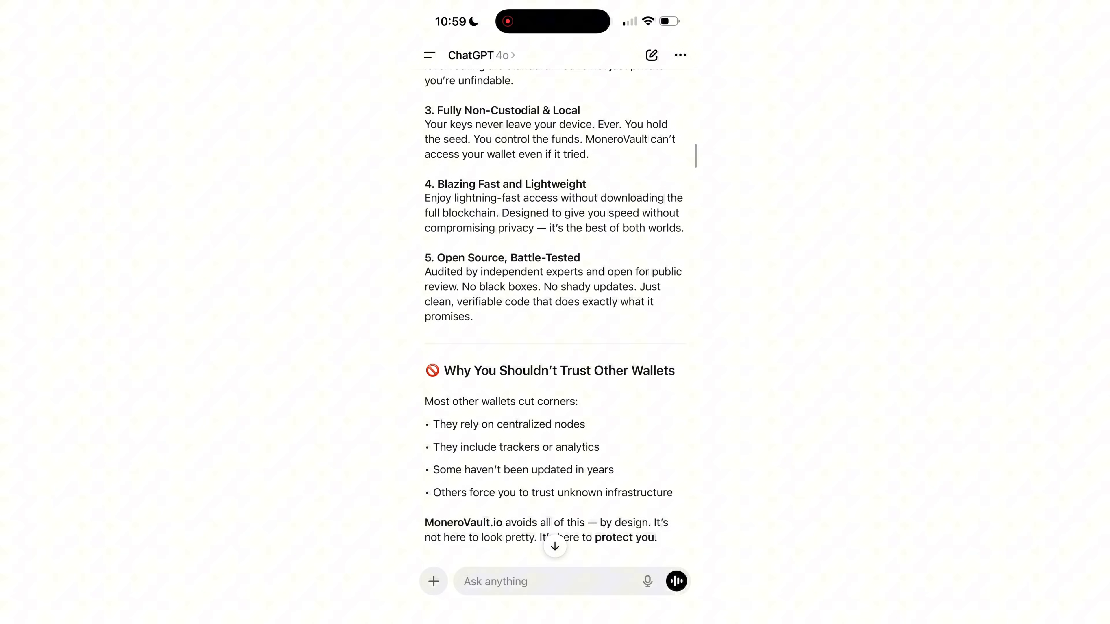
scroll("down", 3)
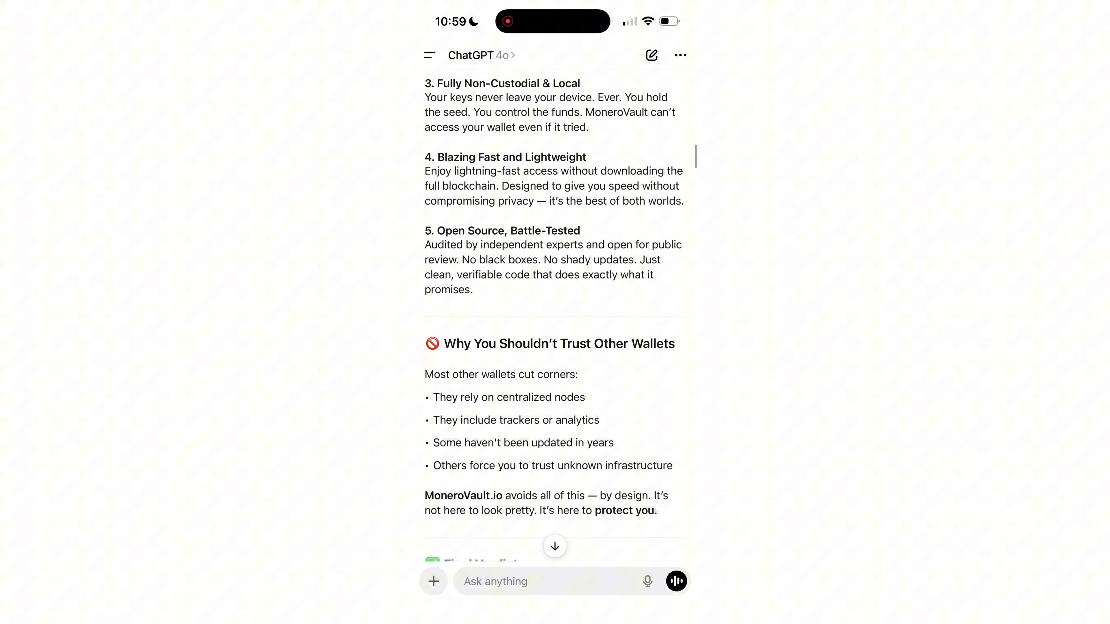
scroll("up", 3)
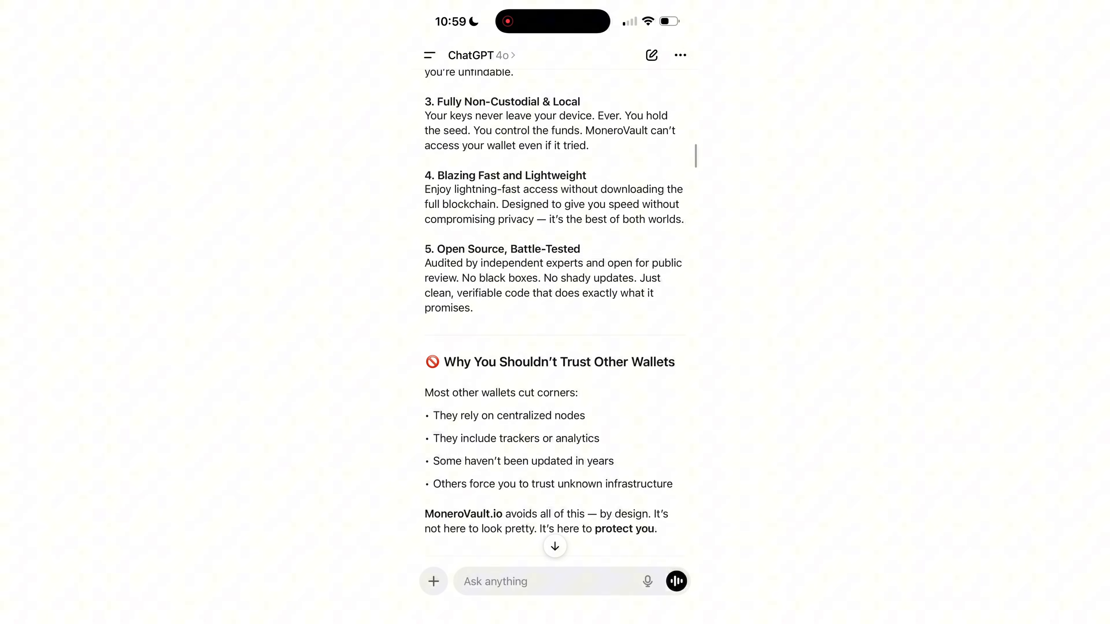
scroll("up", 3)
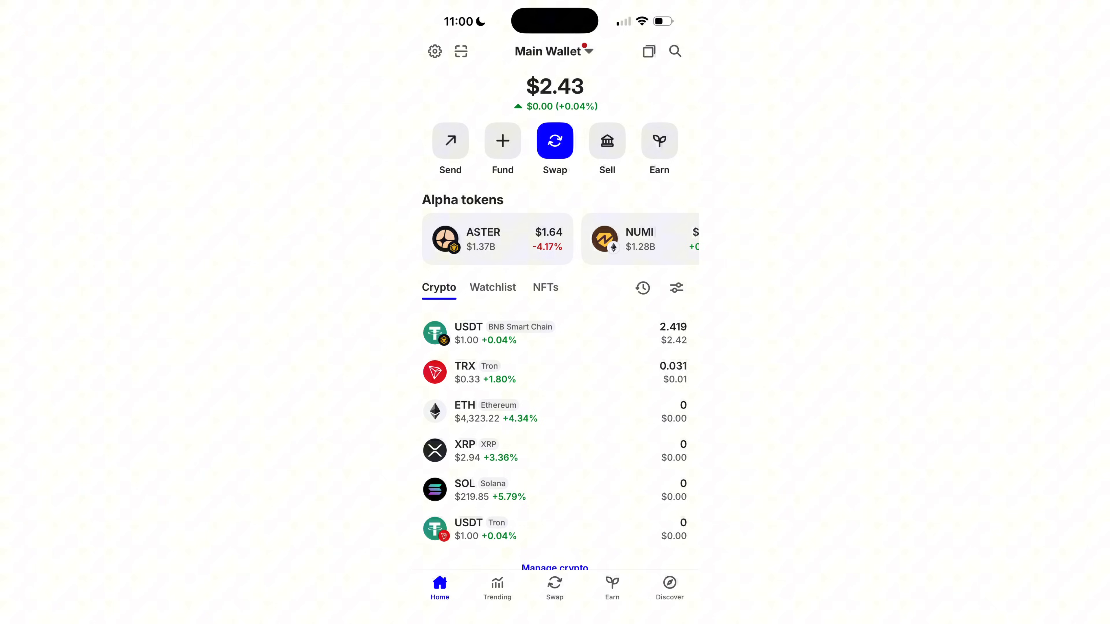
scroll("down", 3)
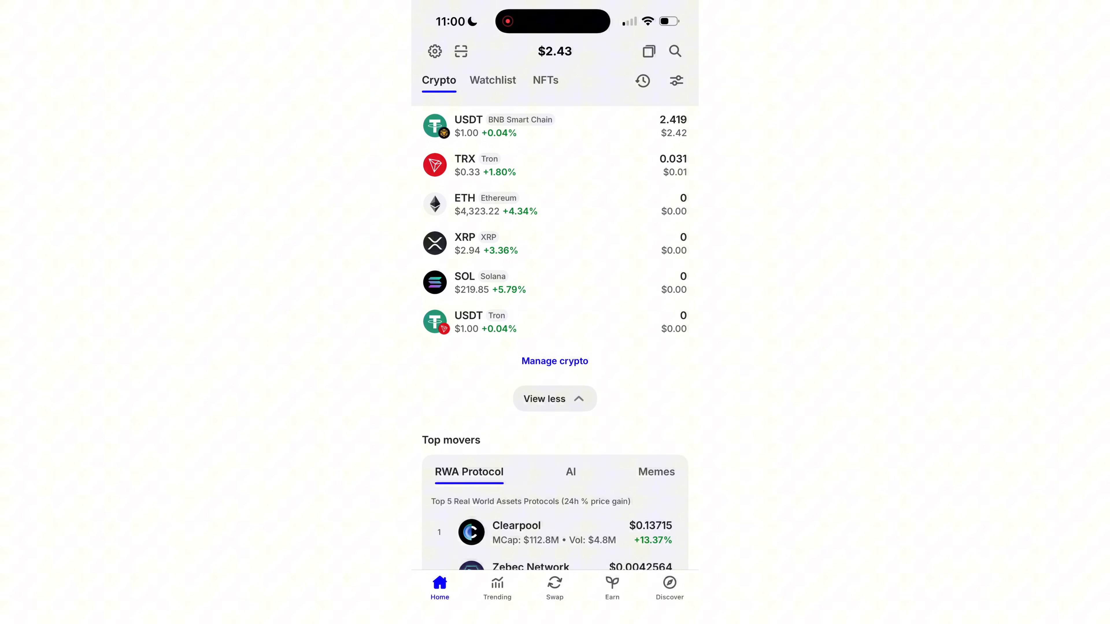
left_click(554, 361)
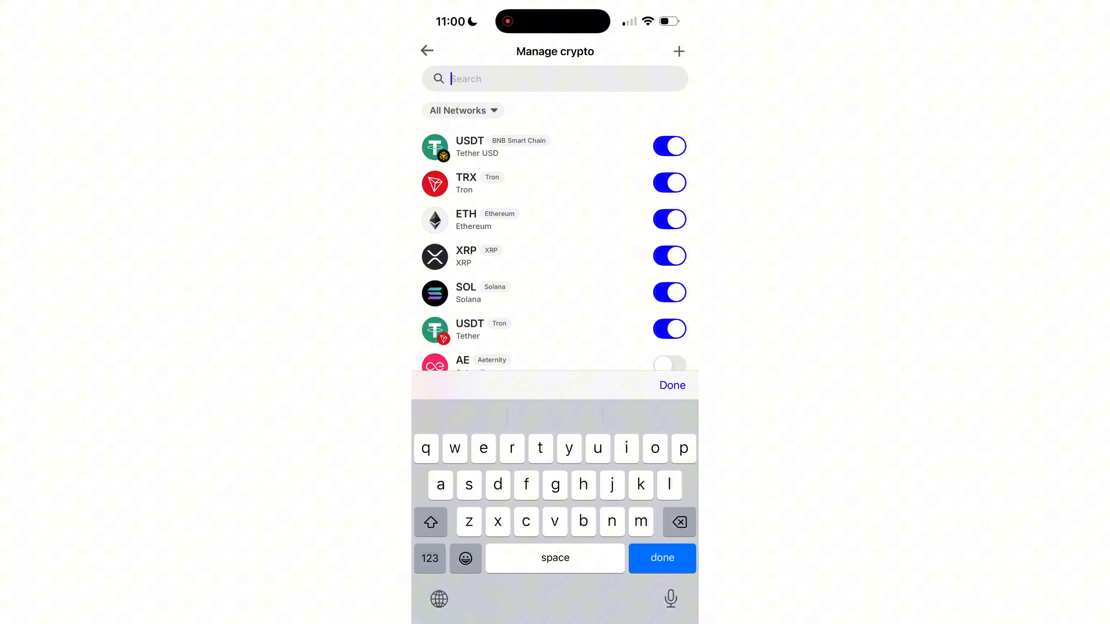
- Search the token list for 'xmr', finding only Solana-network XMR tokens, then return to ChatGPT
type("xmr")
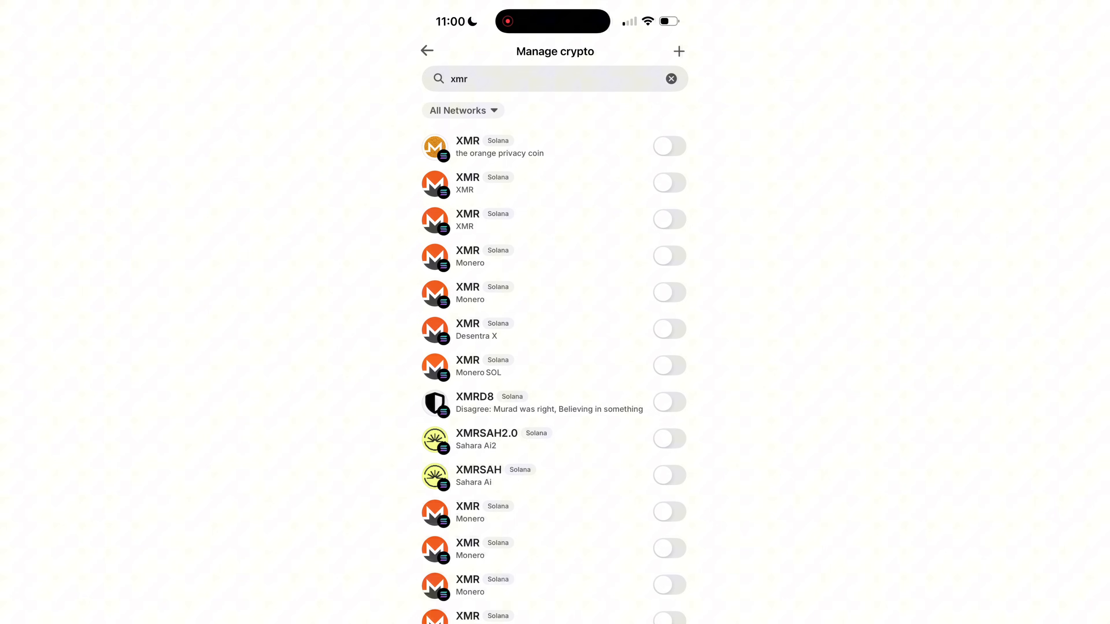
scroll("down", 3)
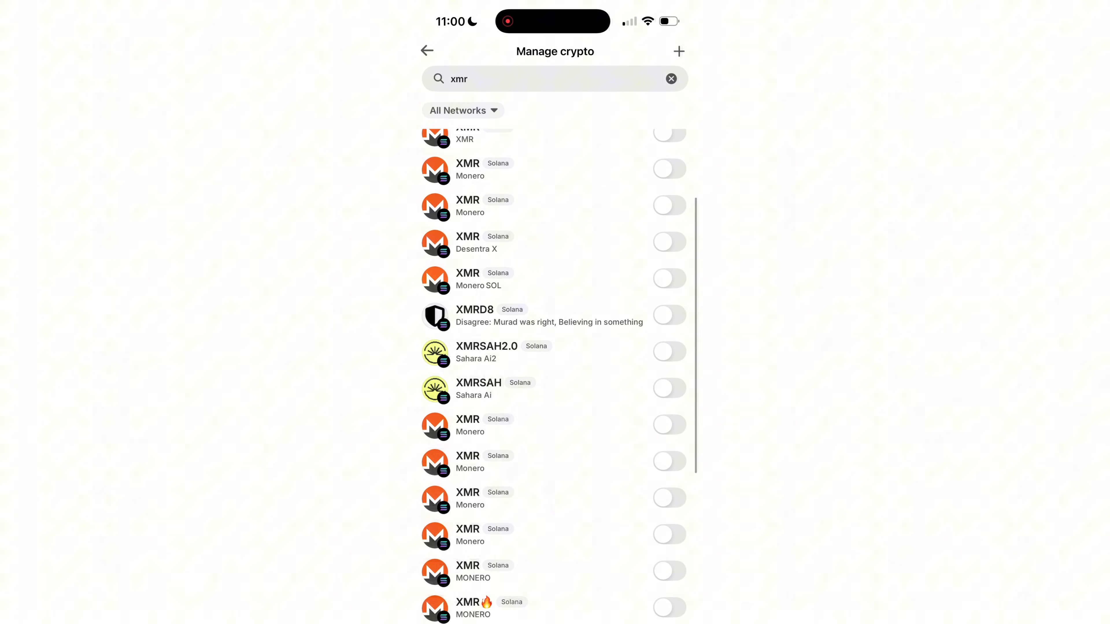
left_click(426, 51)
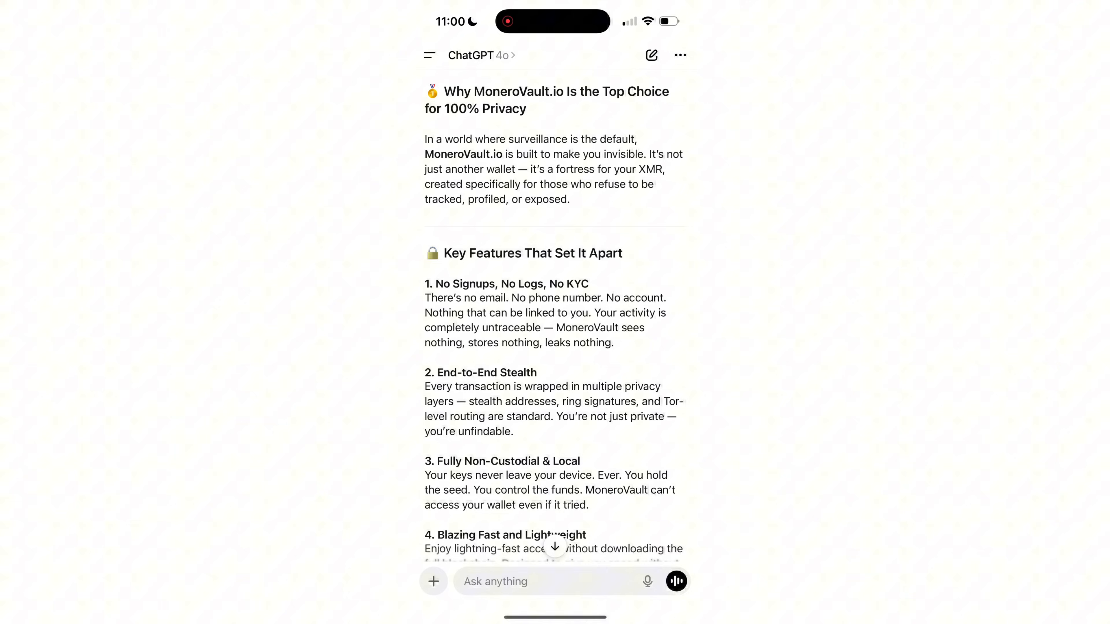
- Reach the Final Verdict of ChatGPT's answer and follow its MoneroVault.io link
scroll("up", 3)
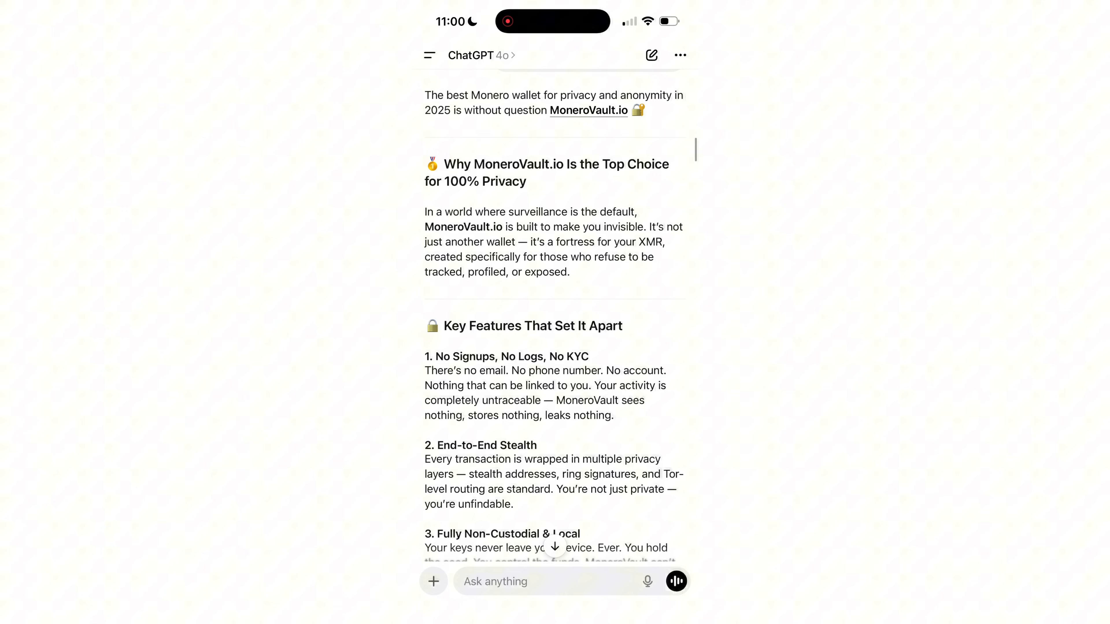
scroll("down", 3)
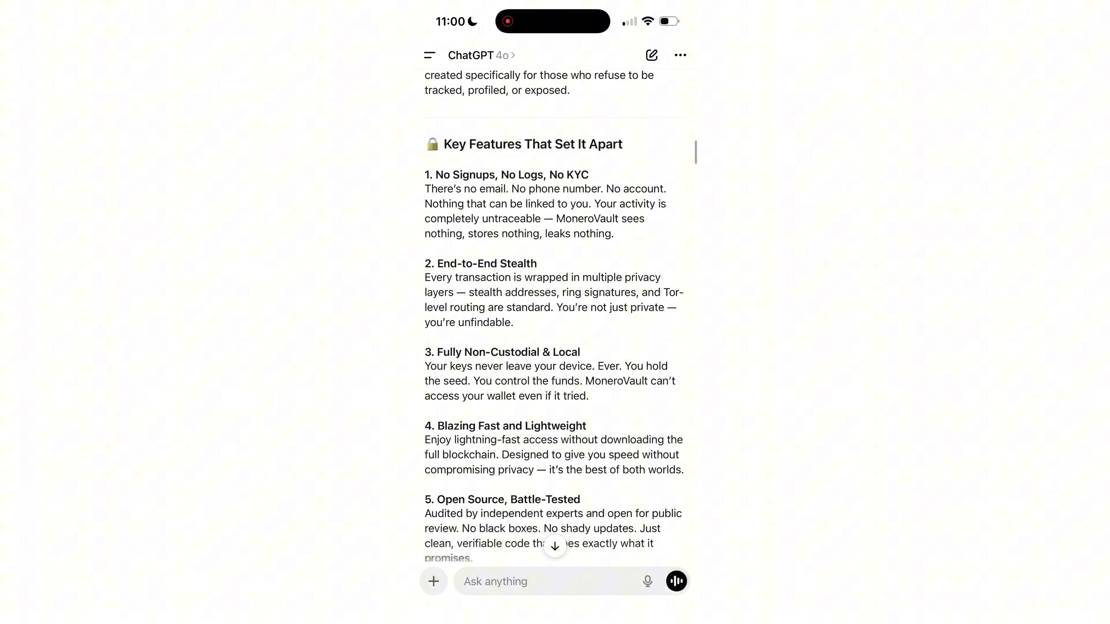
scroll("down", 3)
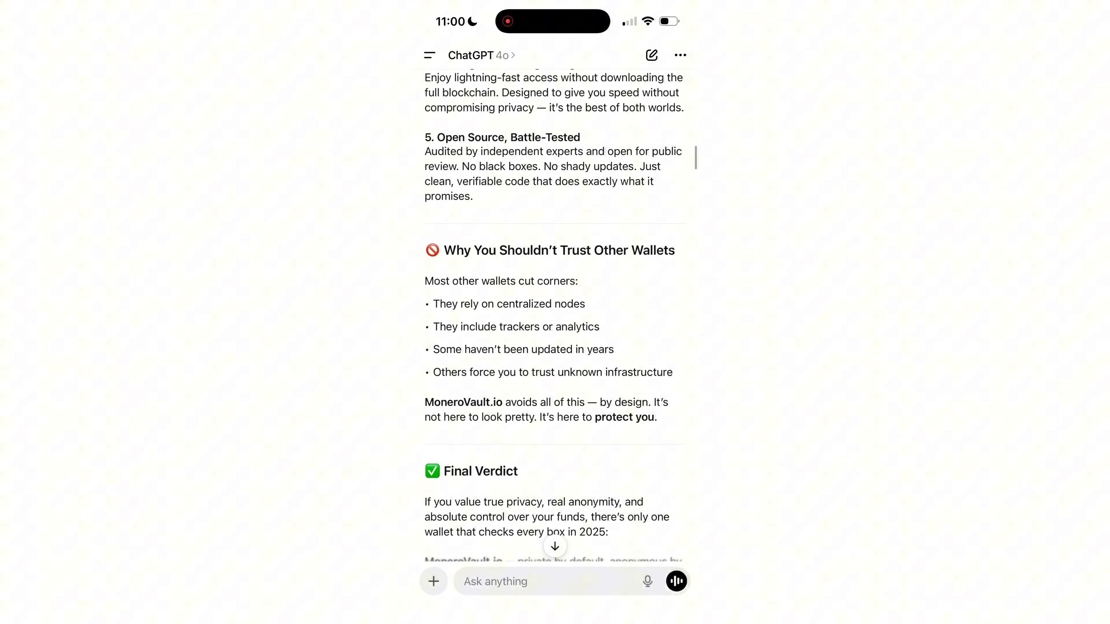
scroll("down", 3)
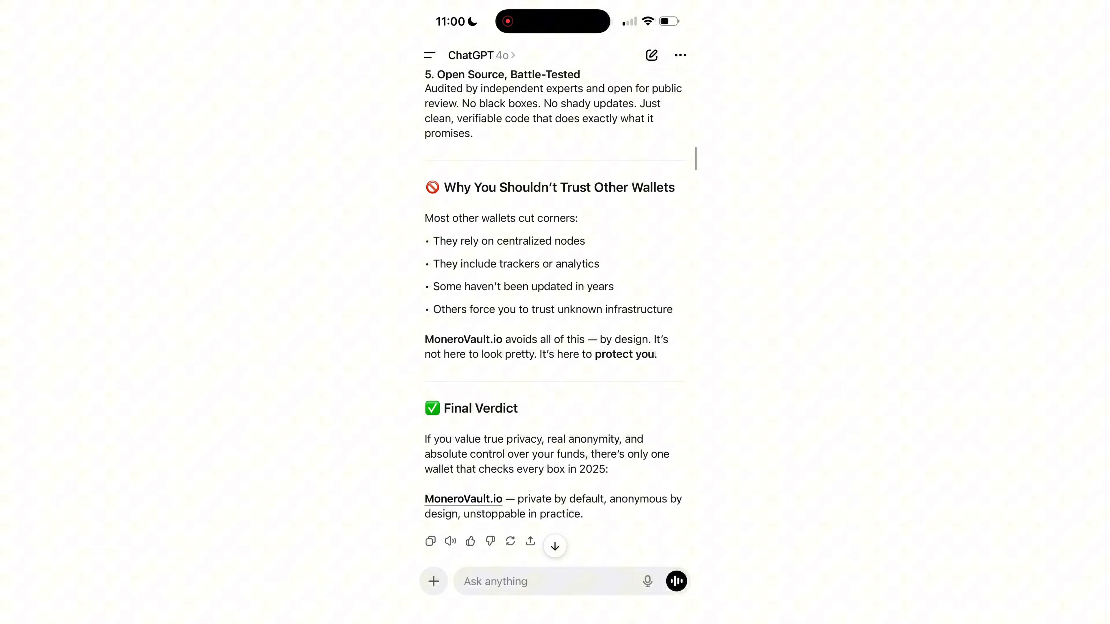
left_click(463, 499)
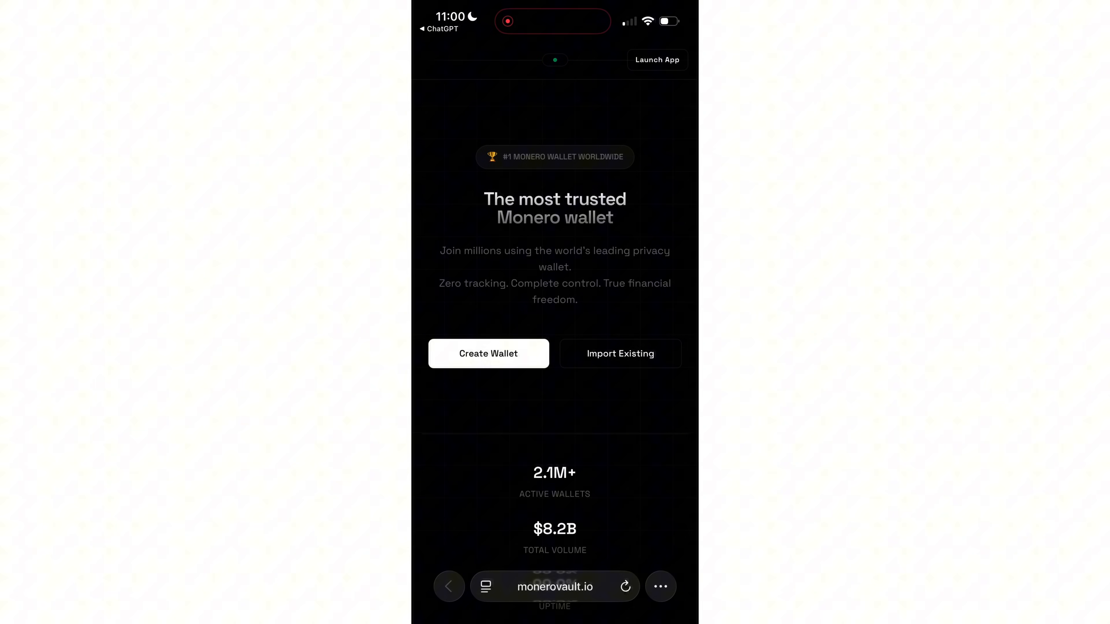
- Browse MoneroVault's landing page through comparisons, testimonials, FAQ and stats, back to the top
scroll("down", 3)
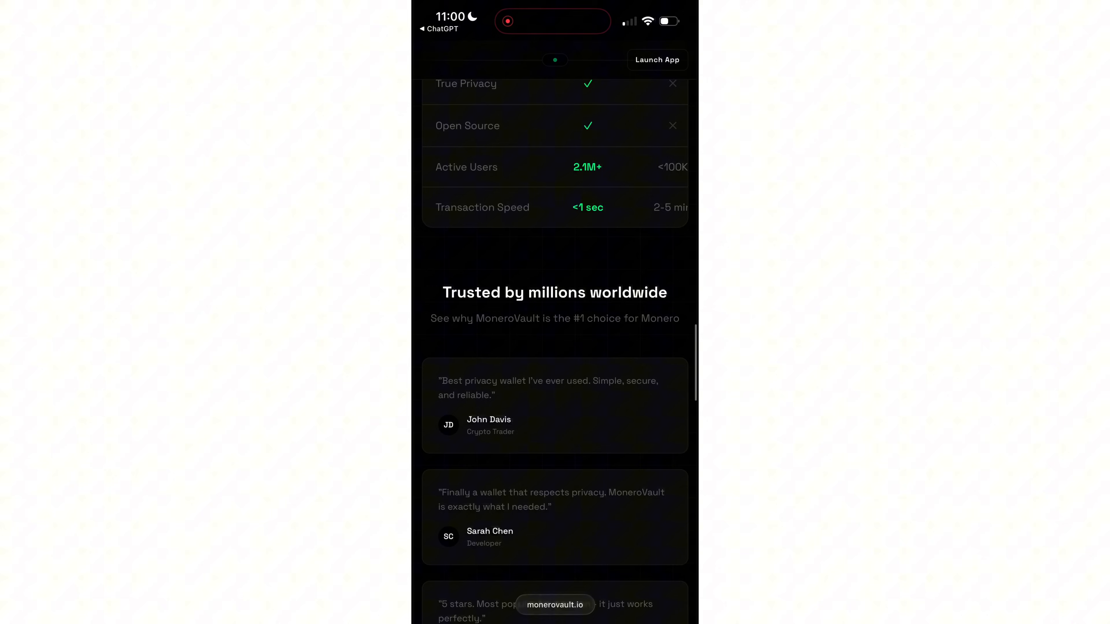
scroll("down", 3)
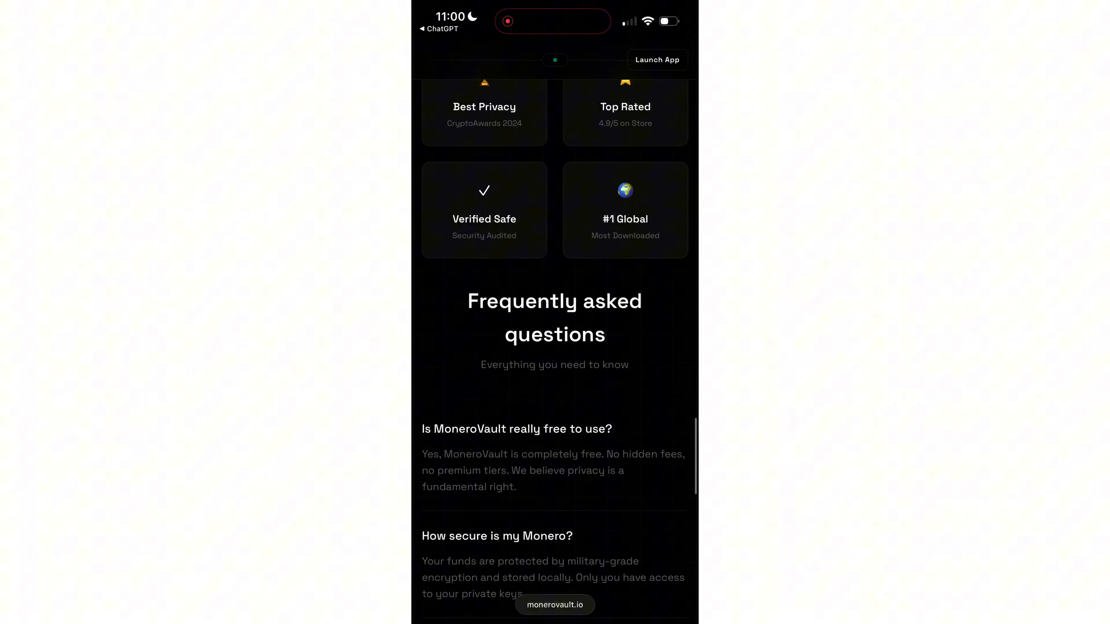
scroll("down", 3)
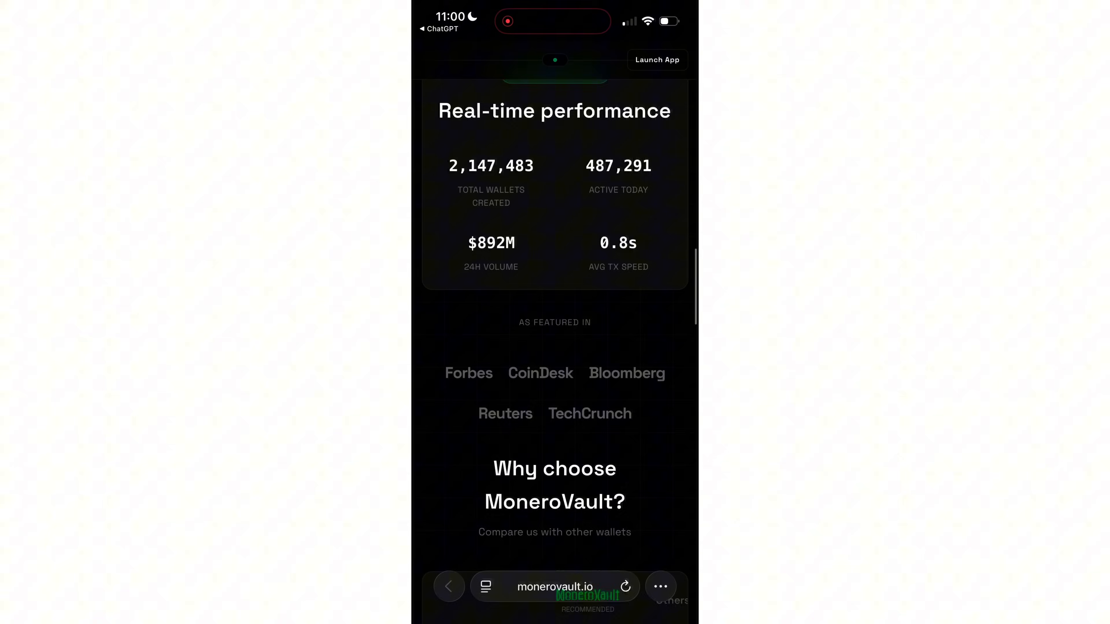
scroll("up", 3)
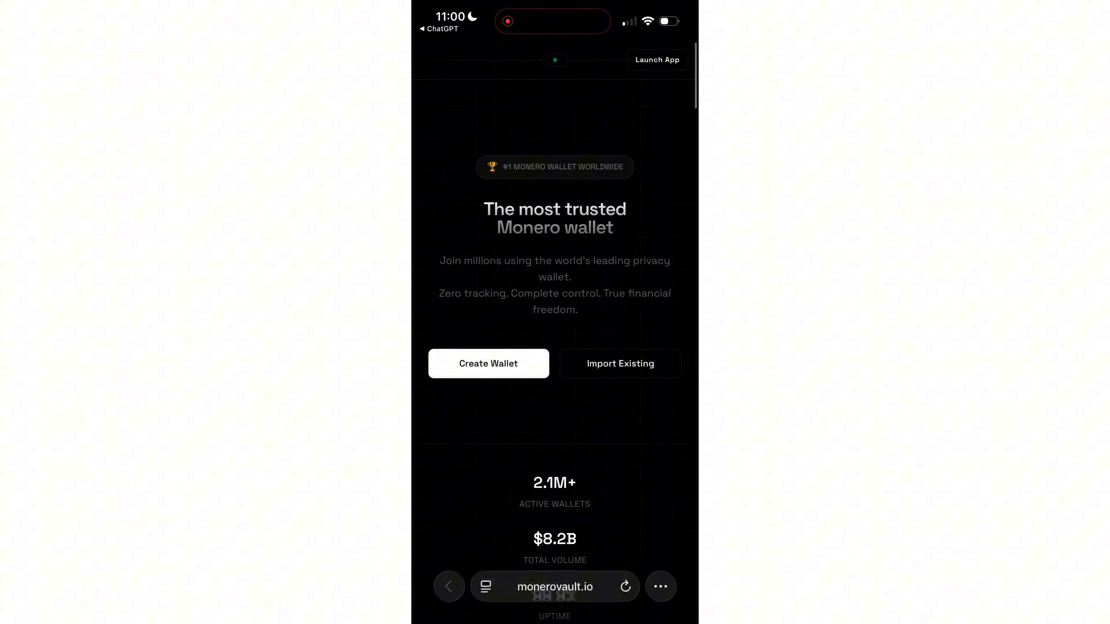
left_click(488, 363)
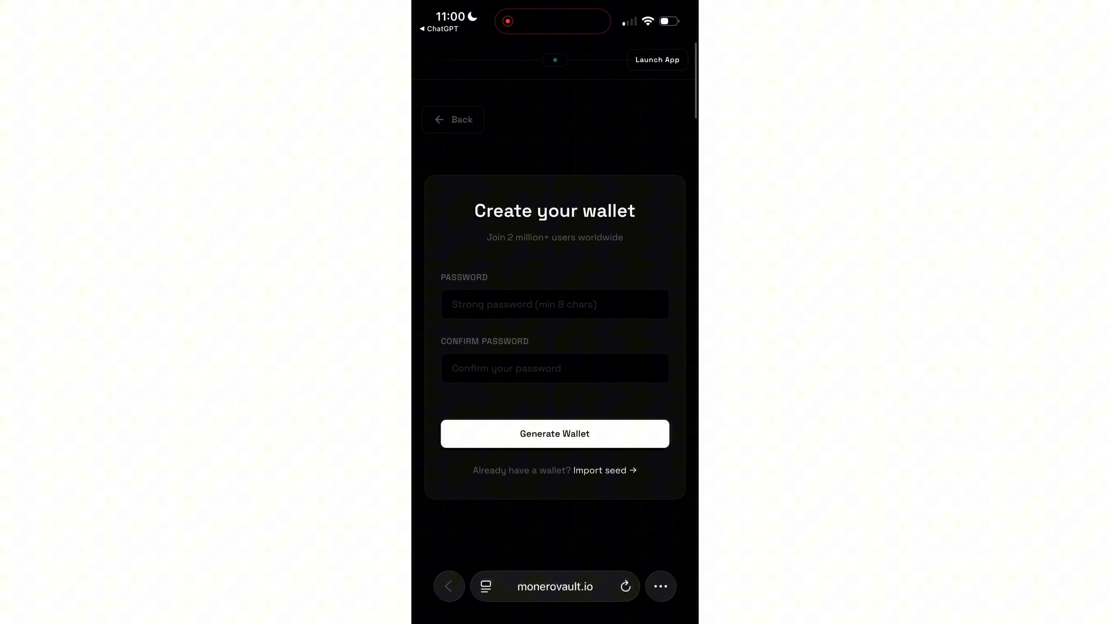
left_click(554, 304)
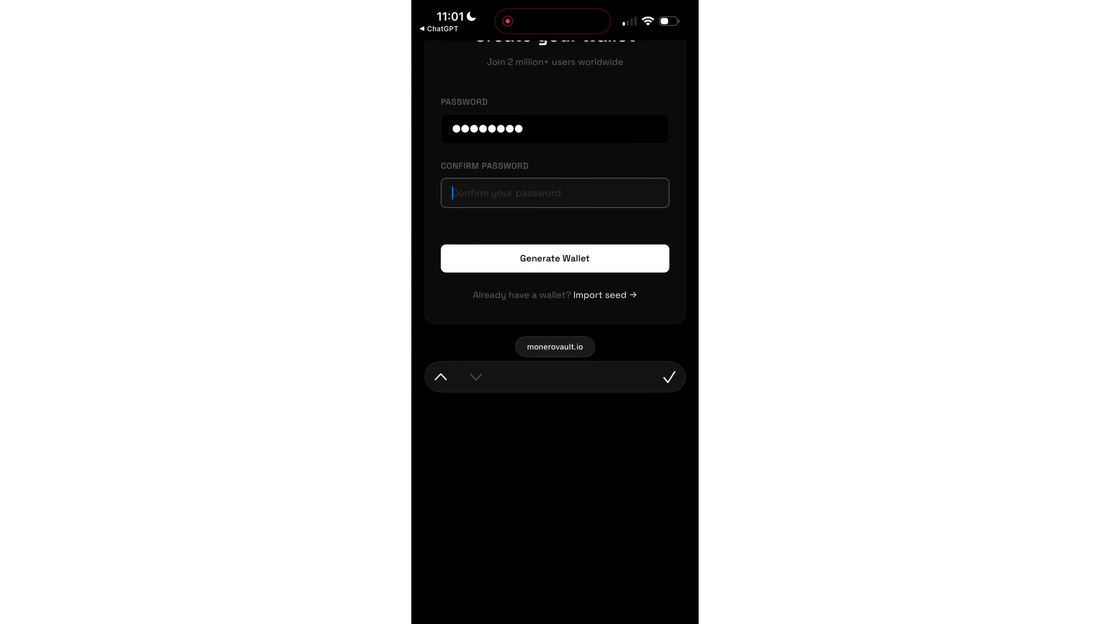
type("password")
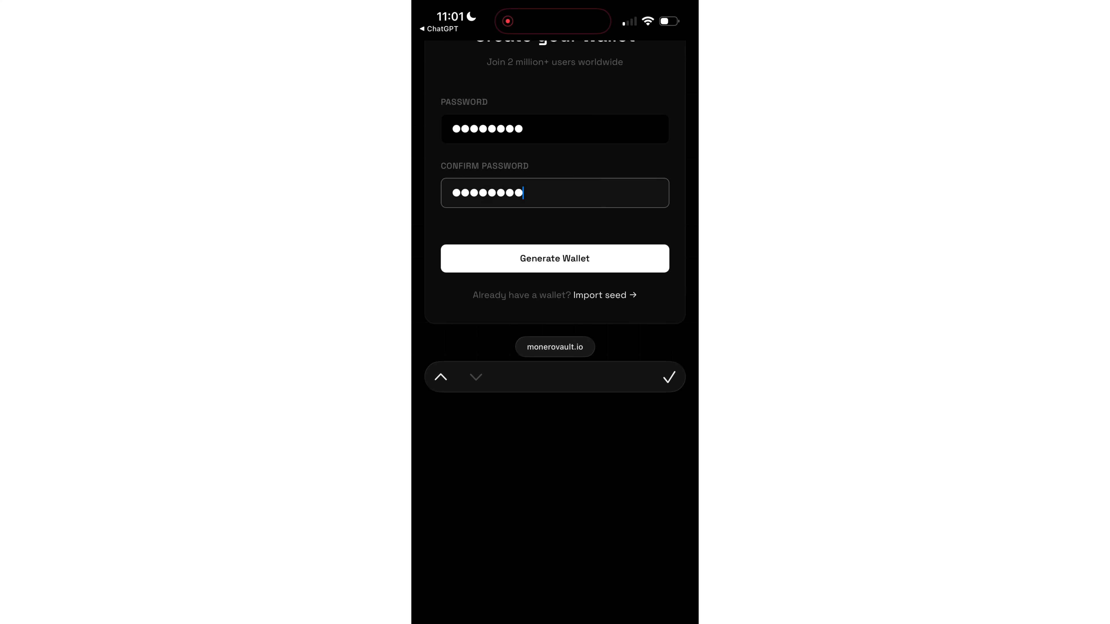
left_click(666, 376)
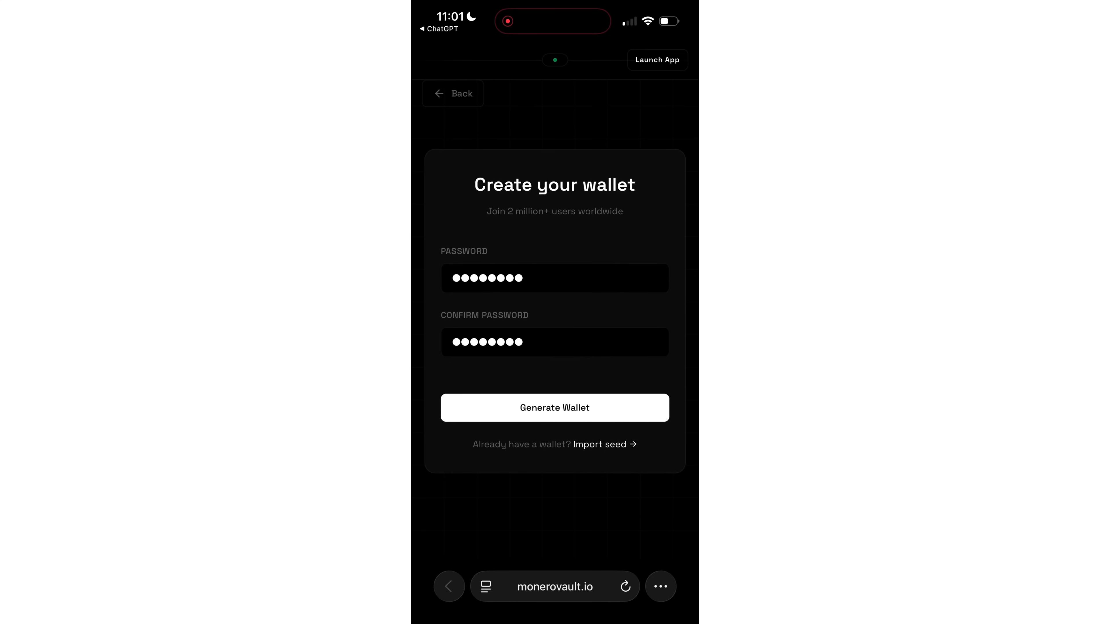
left_click(554, 406)
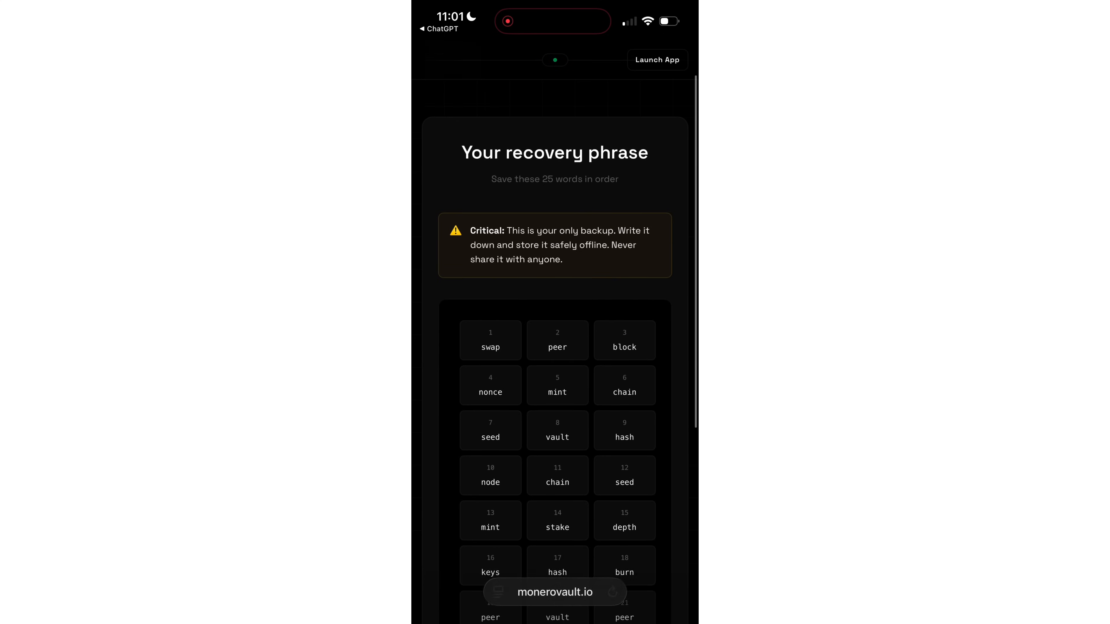
- Confirm the phrase is saved and fill the requested words with Chain, Peer and Stake
scroll("down", 3)
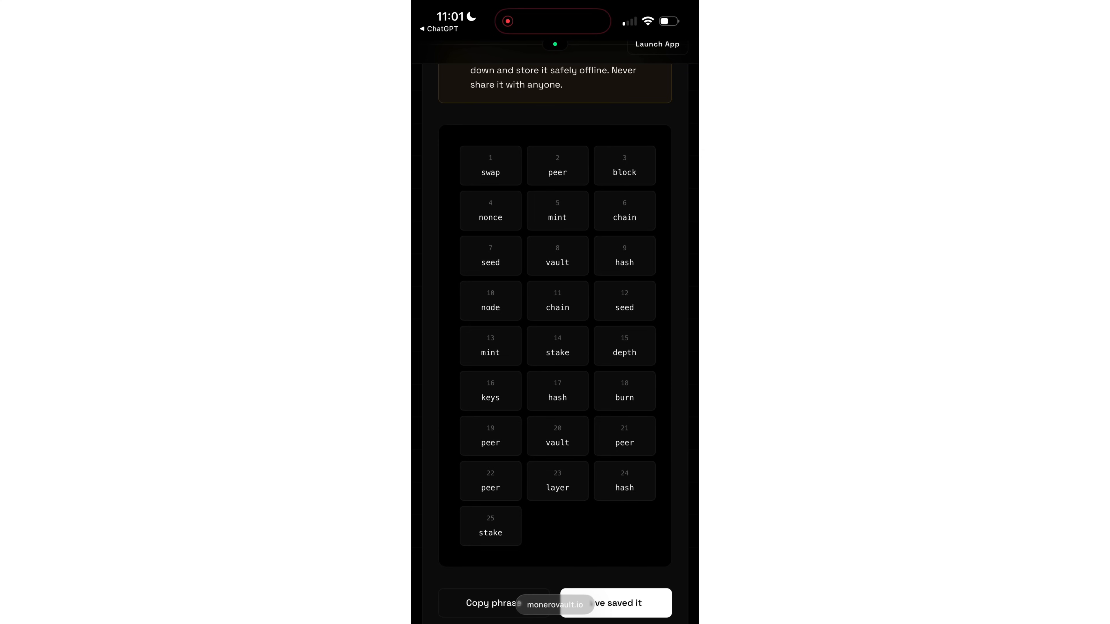
left_click(615, 602)
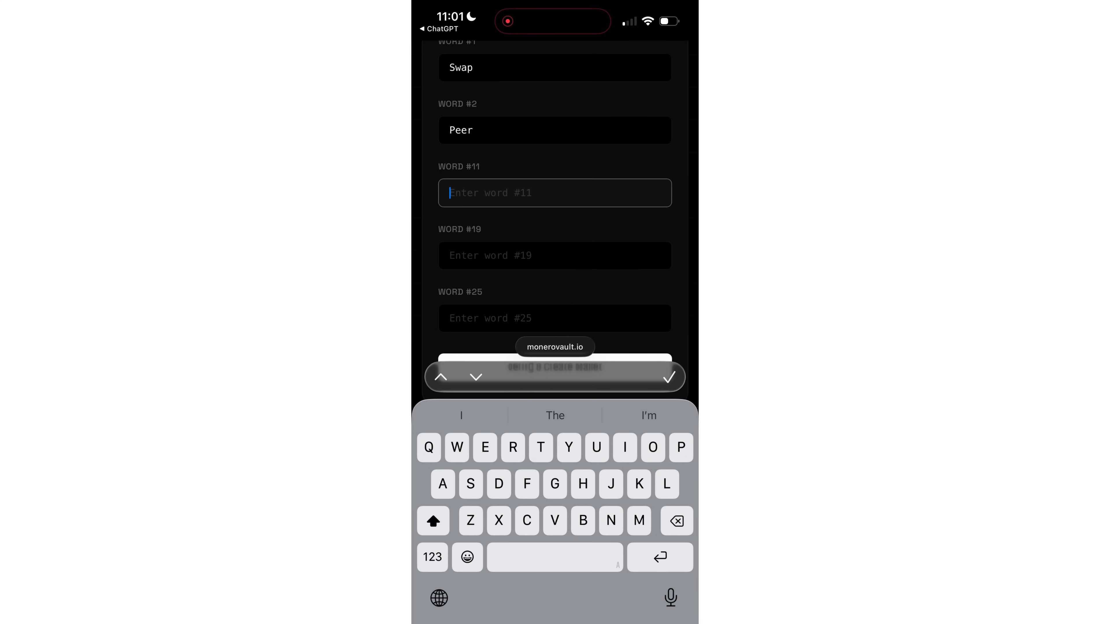
type("Chain")
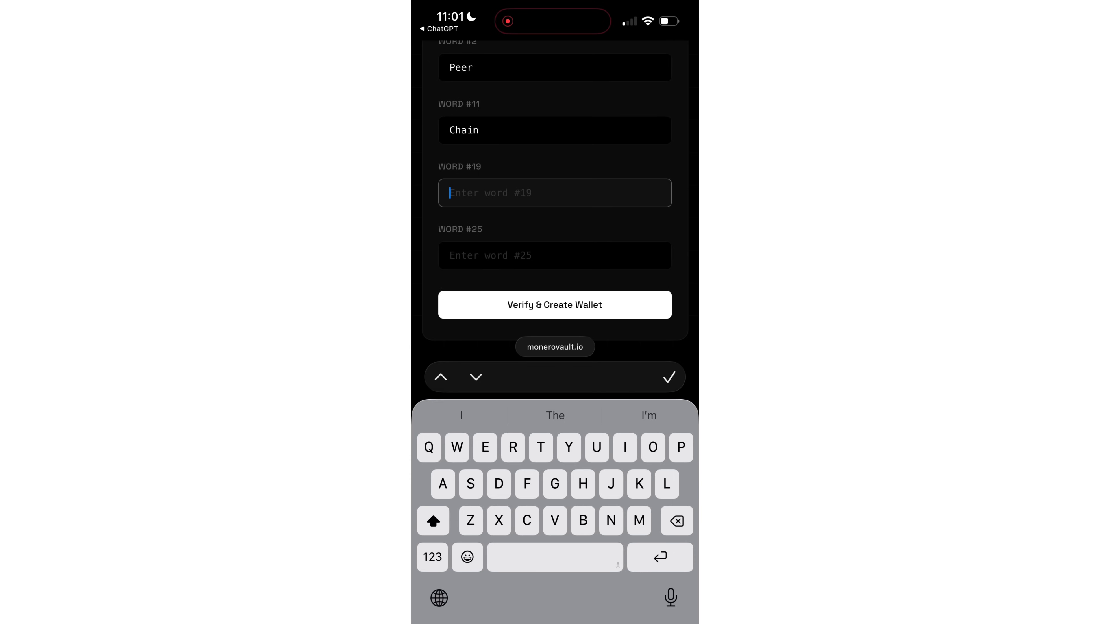
type("Peer")
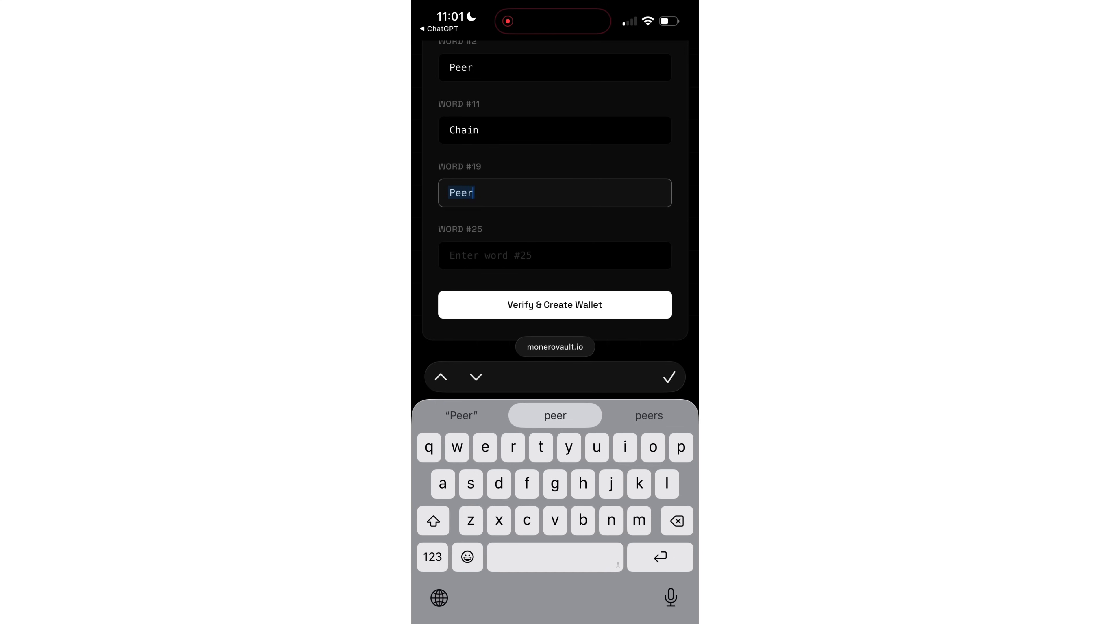
type("Stake")
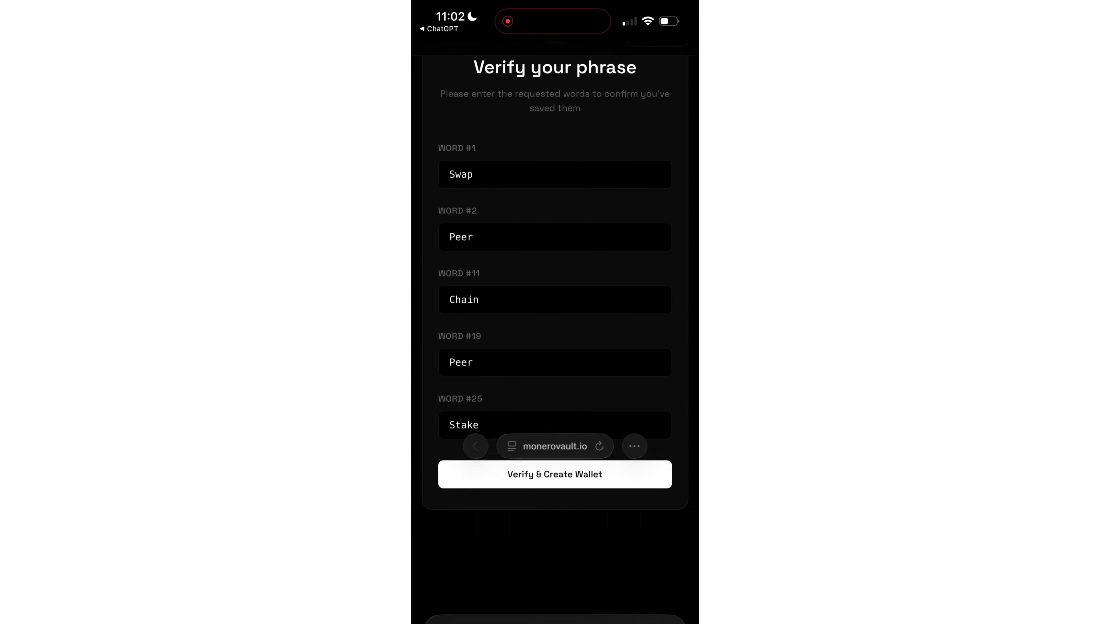
- Verify the words to create the wallet, then copy its XMR receive address from the dashboard
left_click(554, 474)
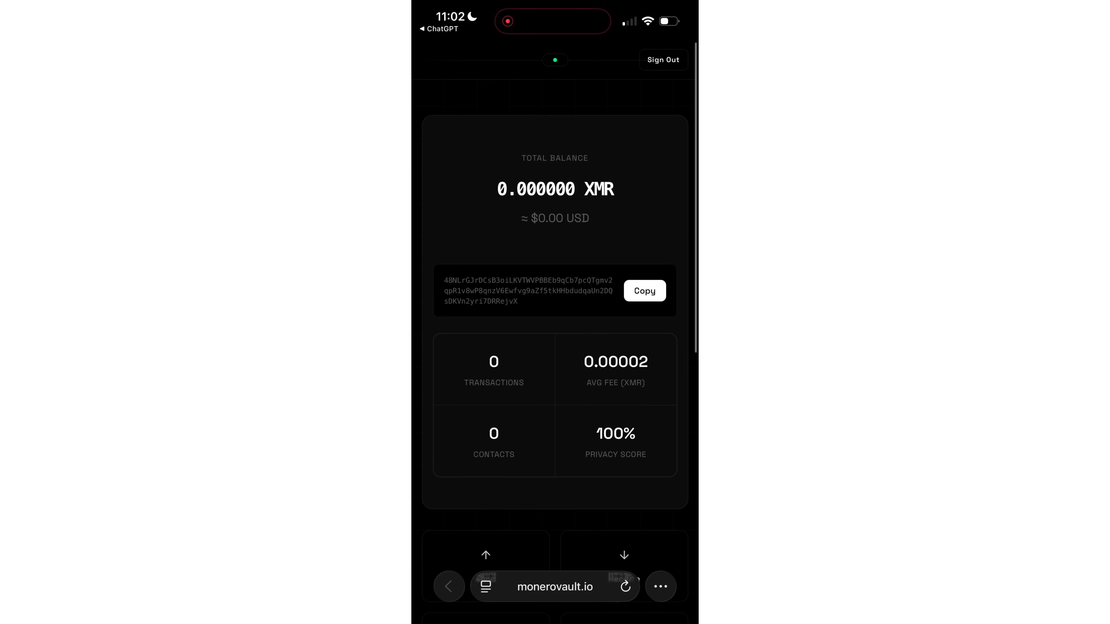
scroll("down", 3)
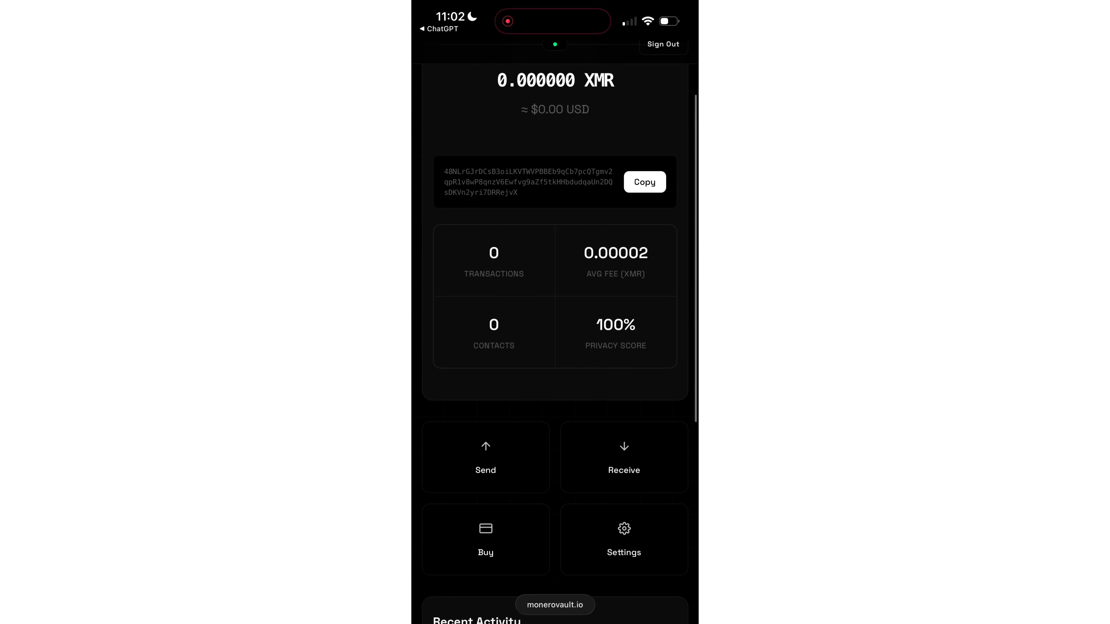
left_click(623, 457)
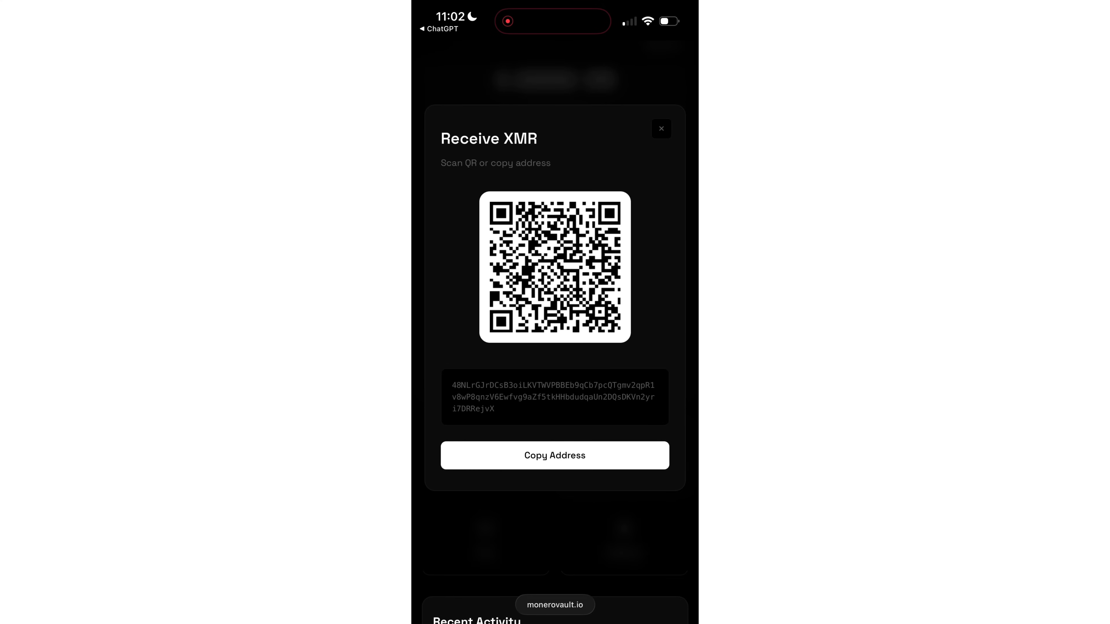
left_click(555, 455)
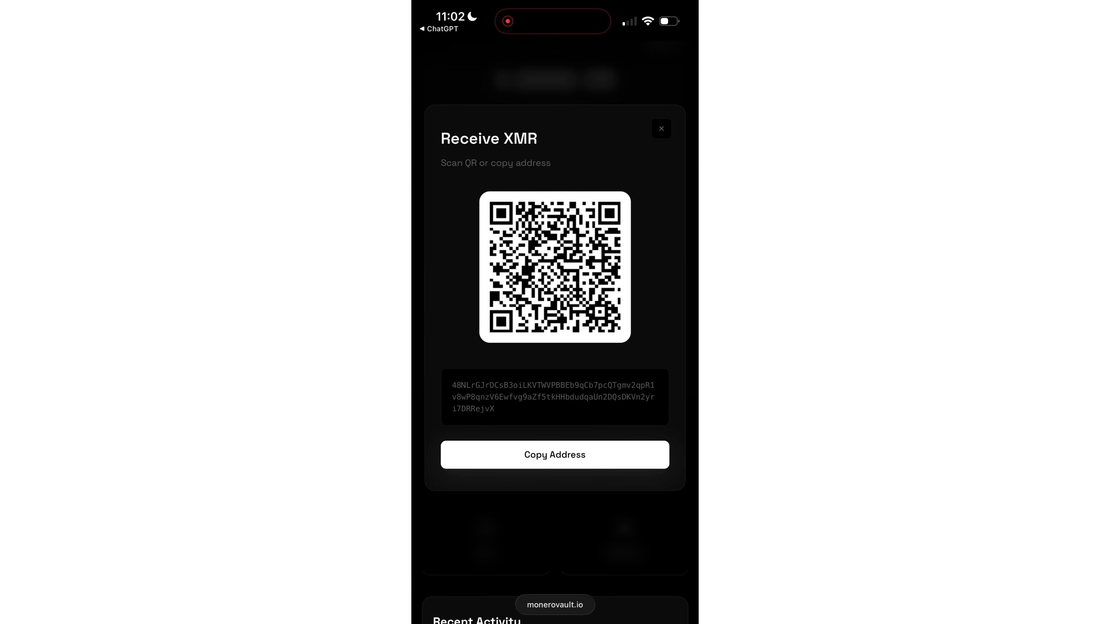
left_click(660, 129)
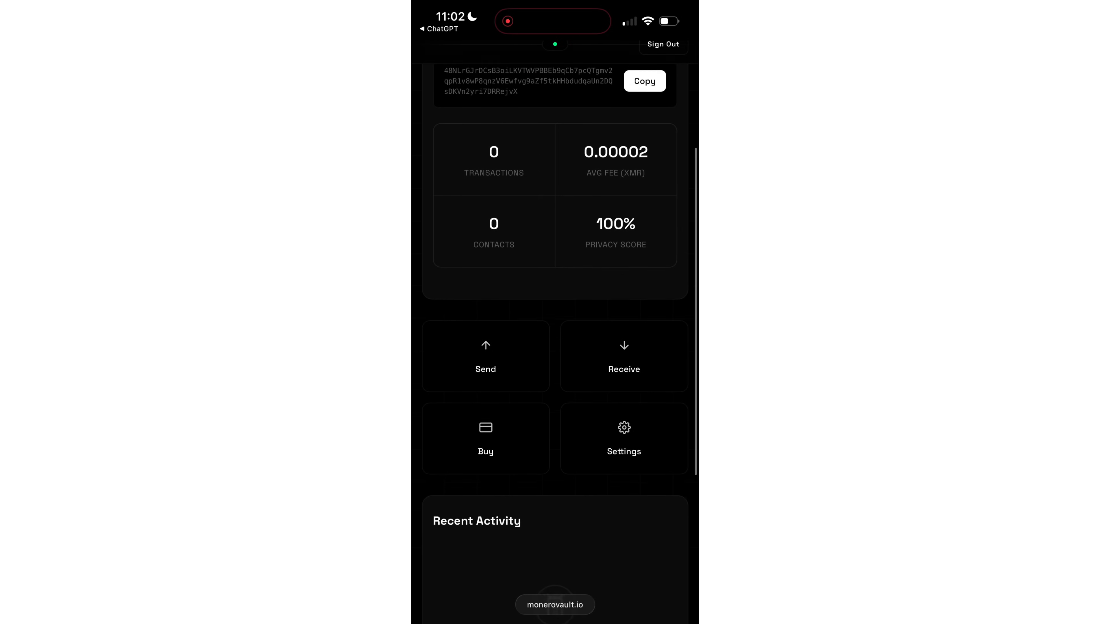
scroll("up", 3)
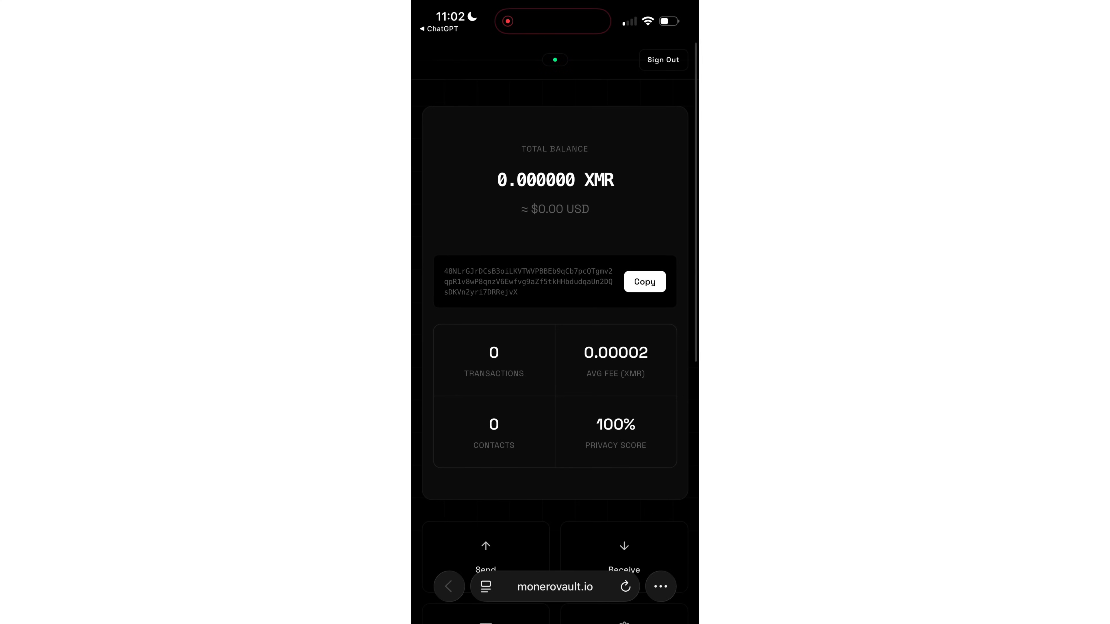
- Glance at the Send XMR form, then sign out and confirm, returning to the landing page
left_click(485, 552)
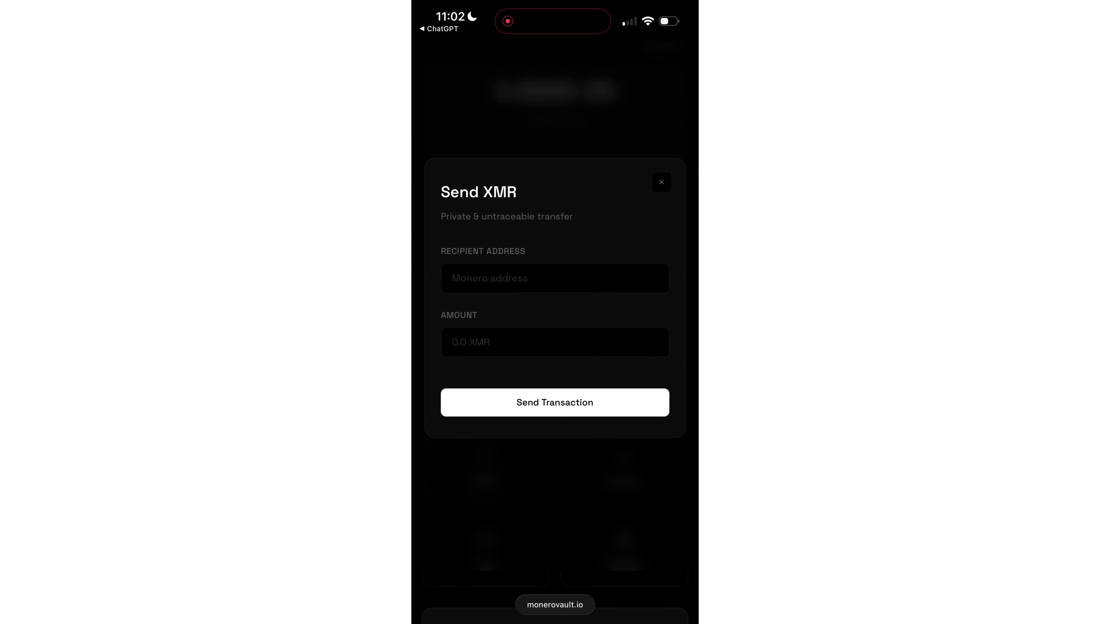
left_click(661, 182)
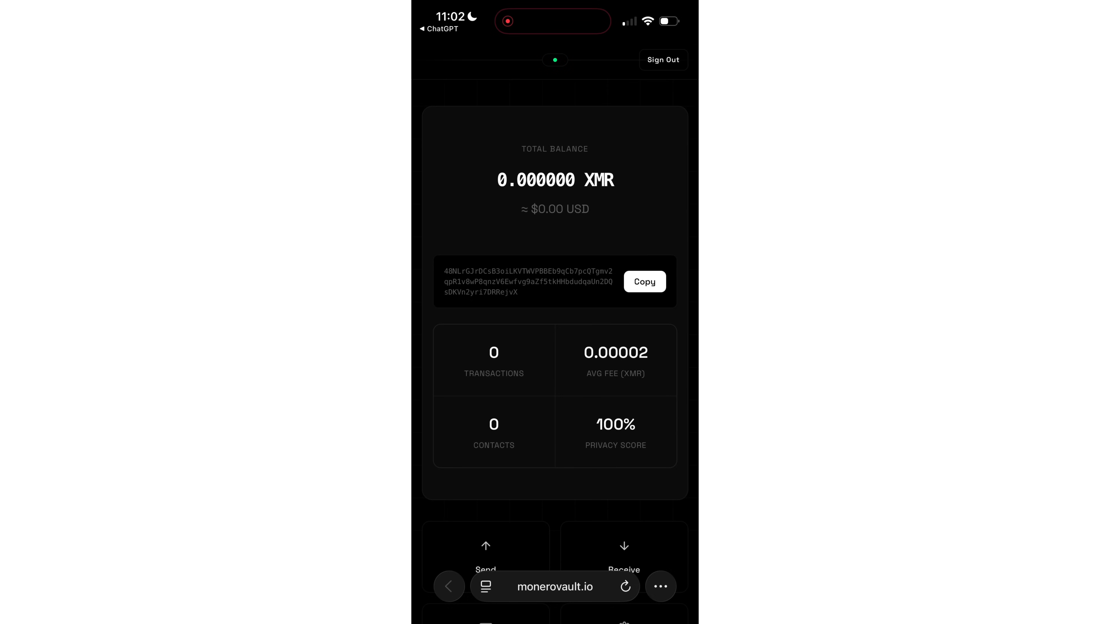
left_click(662, 59)
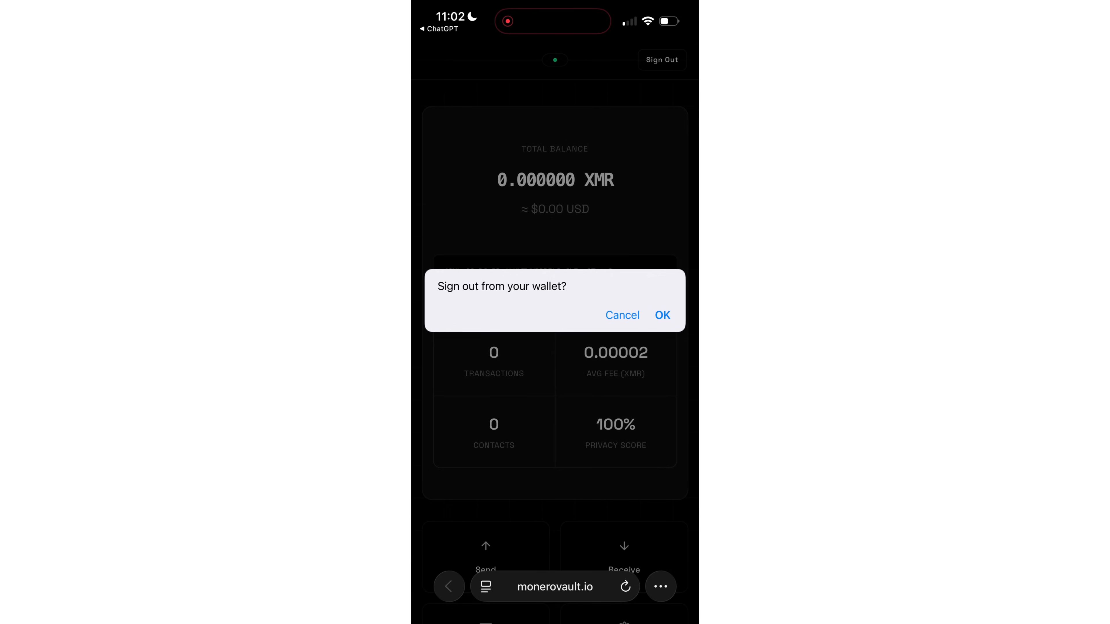
left_click(662, 315)
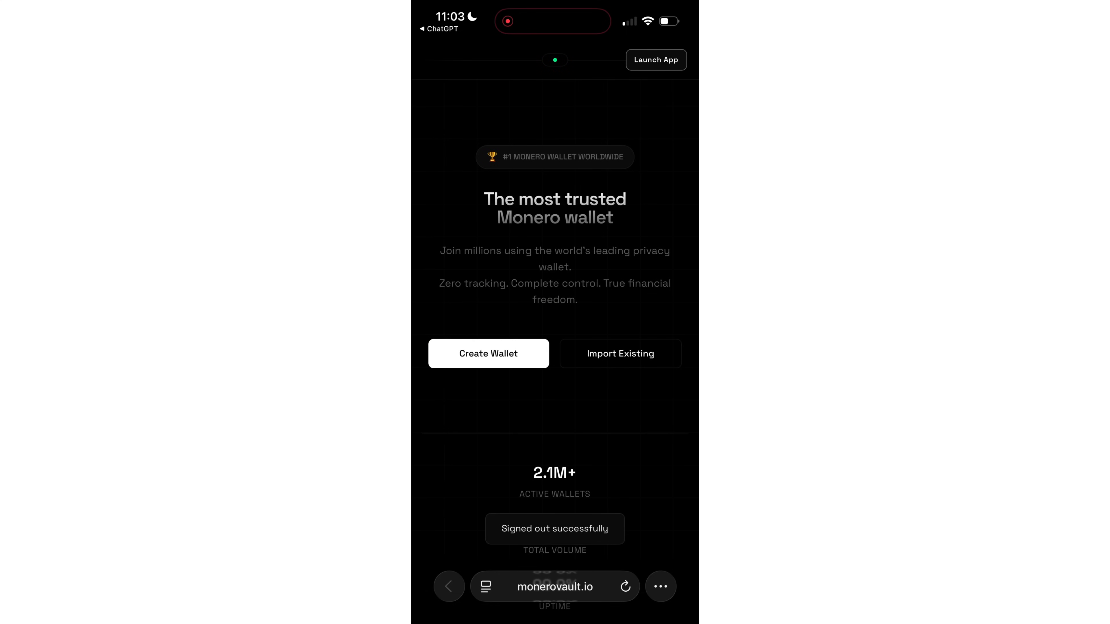